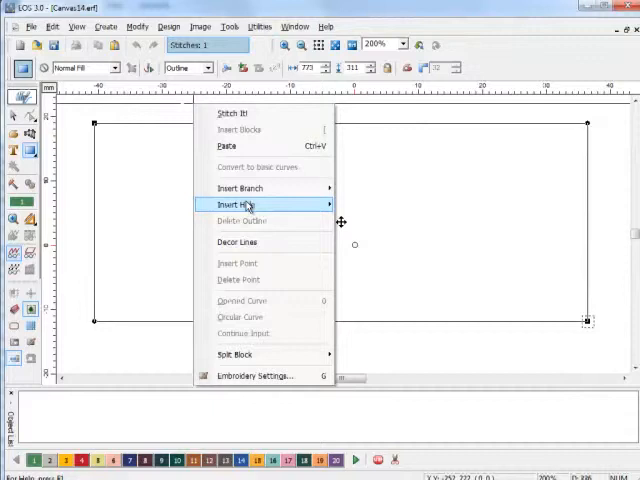
mouse_move(230, 204)
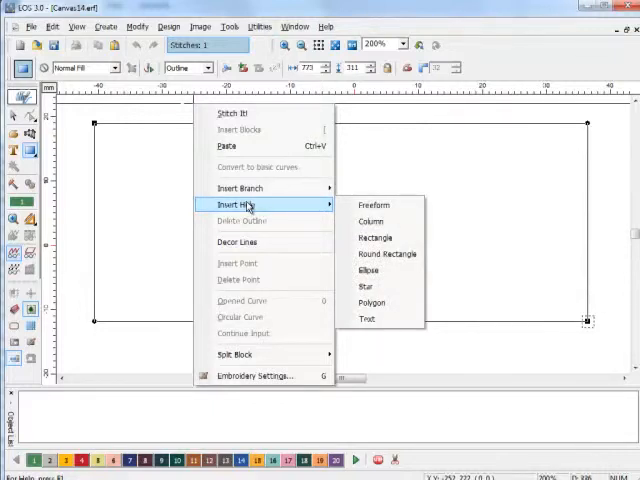
mouse_move(373, 205)
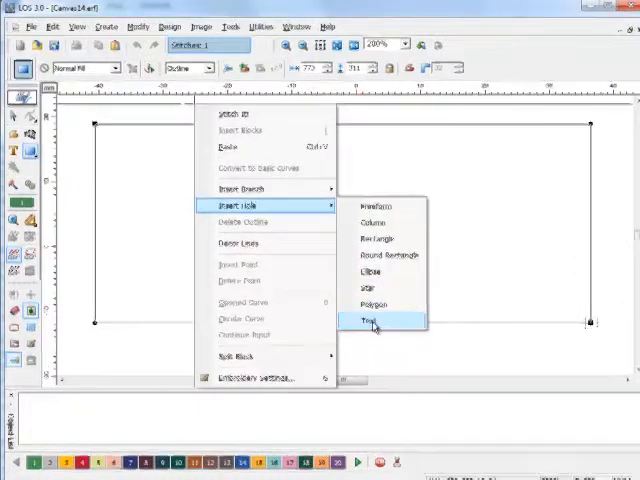
Step: Insert a text hole reading 'TEST' into the rectangle
click(367, 319)
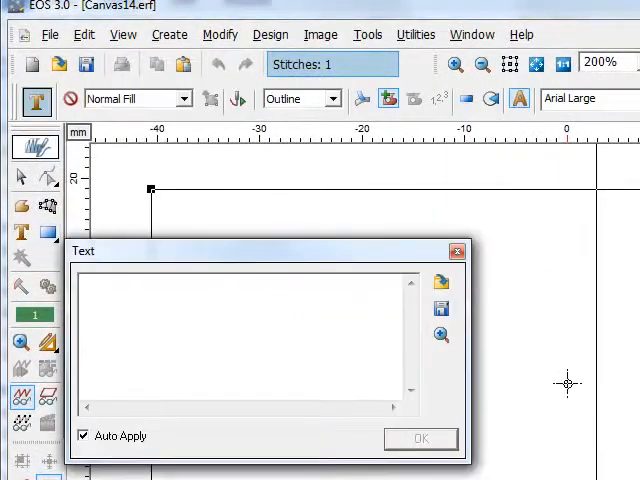
text(TE)
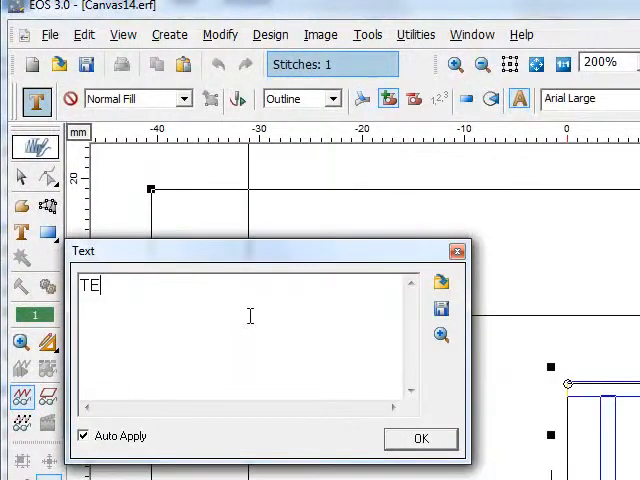
text(ST)
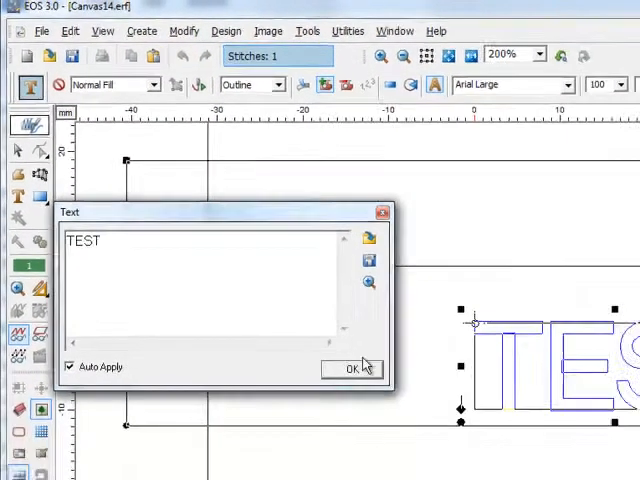
click(351, 369)
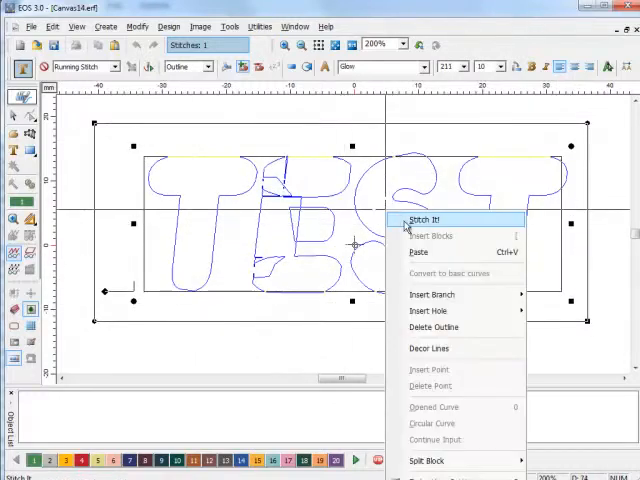
Step: Run Stitch It! to generate the green fill stitches with TEST left open
click(424, 219)
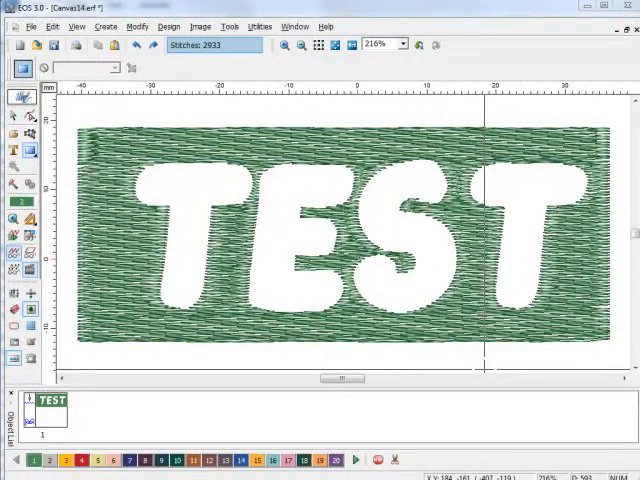
Step: Set the outline colour to red Needle 4 in Embroidery Settings
click(24, 117)
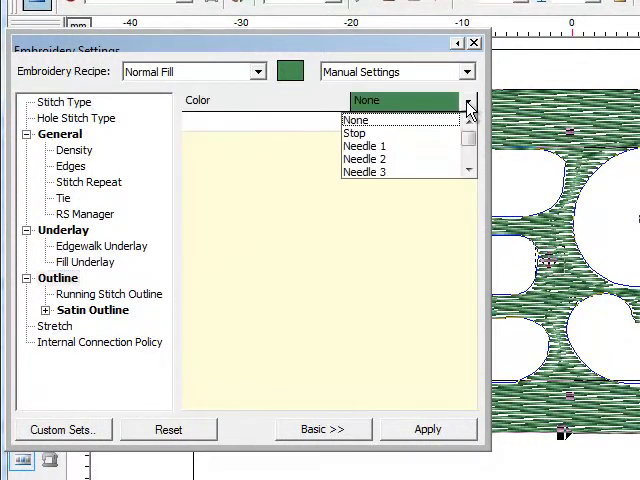
click(355, 119)
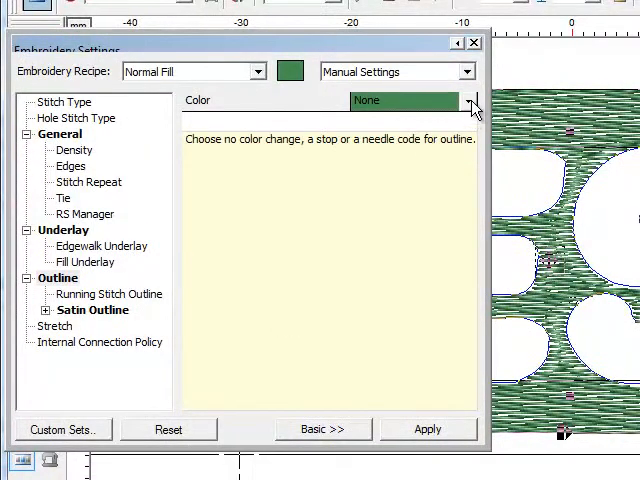
click(468, 100)
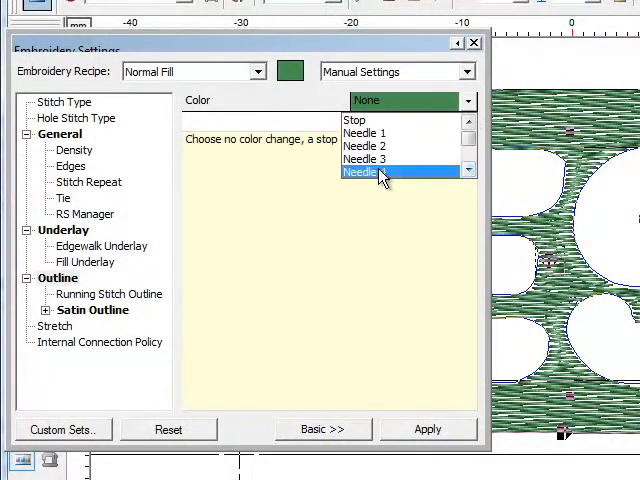
click(380, 173)
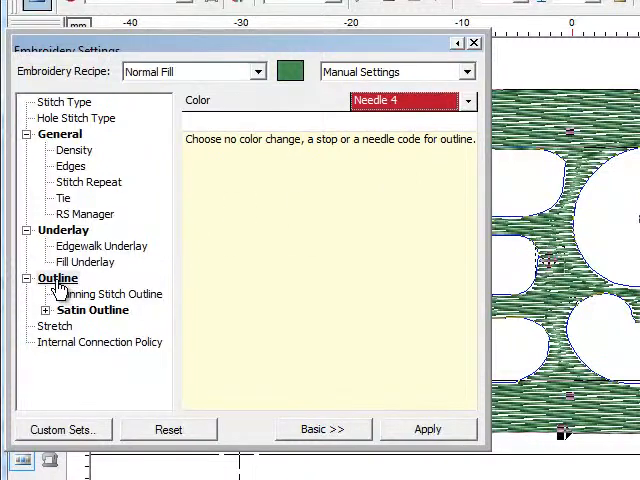
Step: Enable Satin Outline and Satin at holes for the rectangle and TEST letters
click(94, 310)
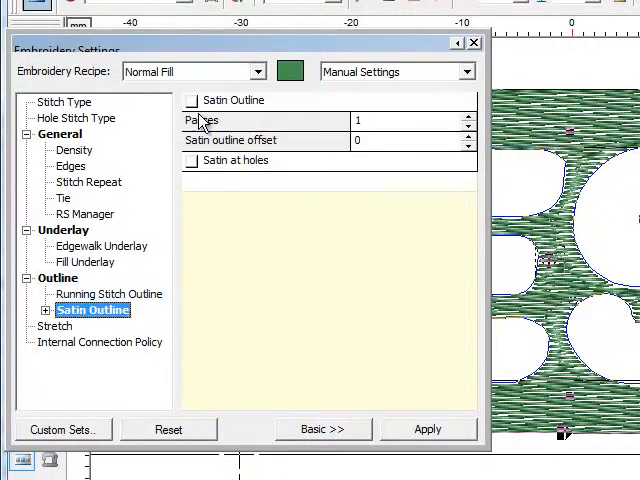
click(191, 99)
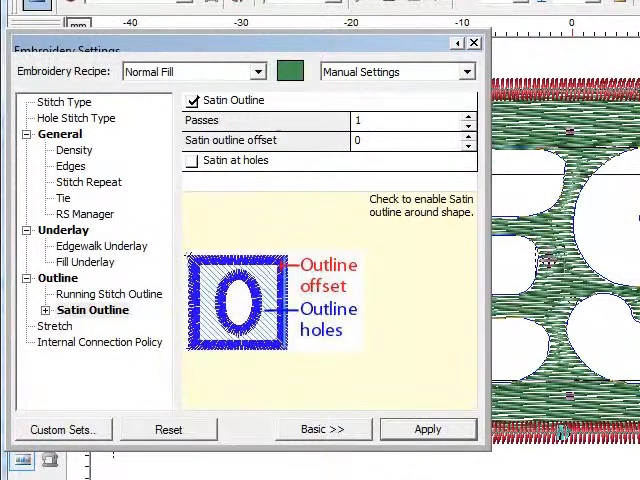
click(427, 429)
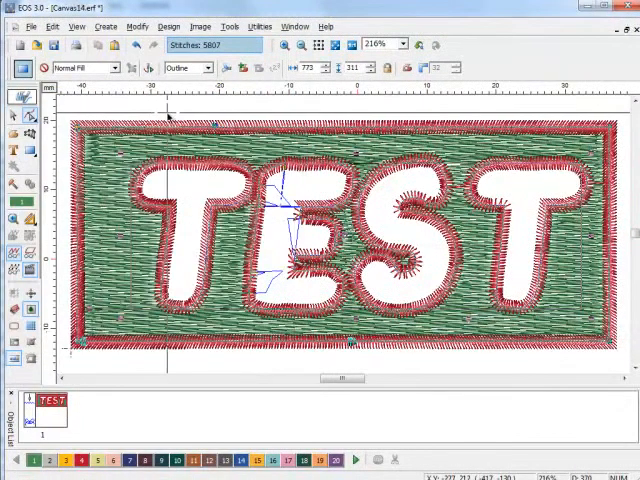
Step: Deselect the design and zoom out to show the whole TEST patch
click(300, 45)
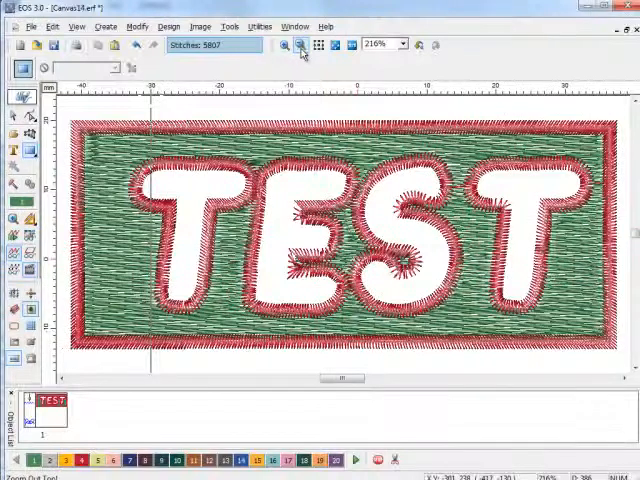
click(301, 44)
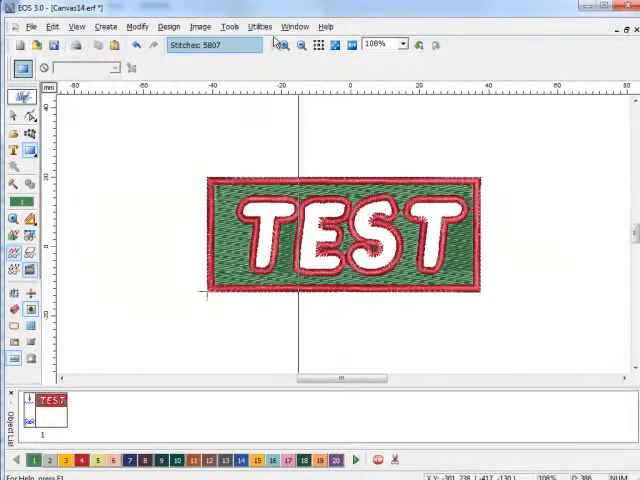